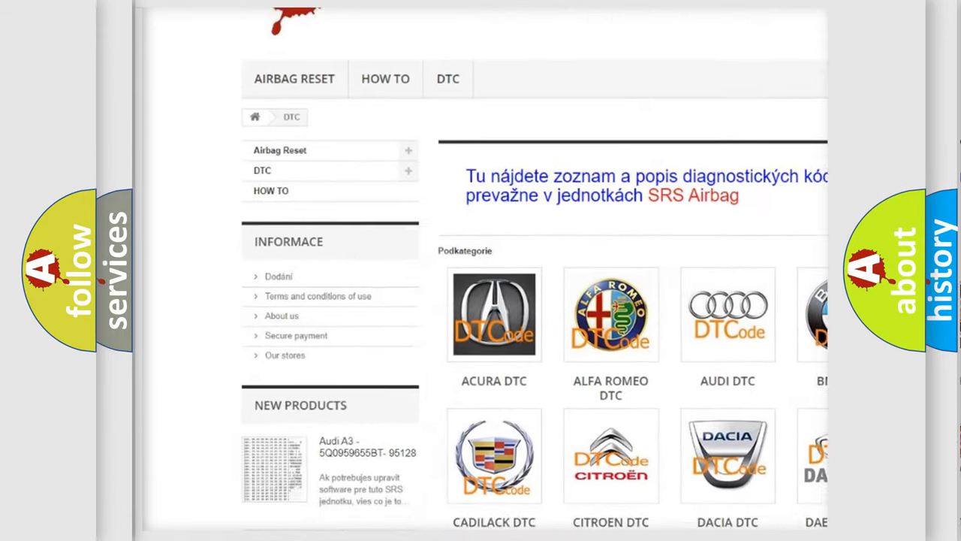
scroll(down, 3)
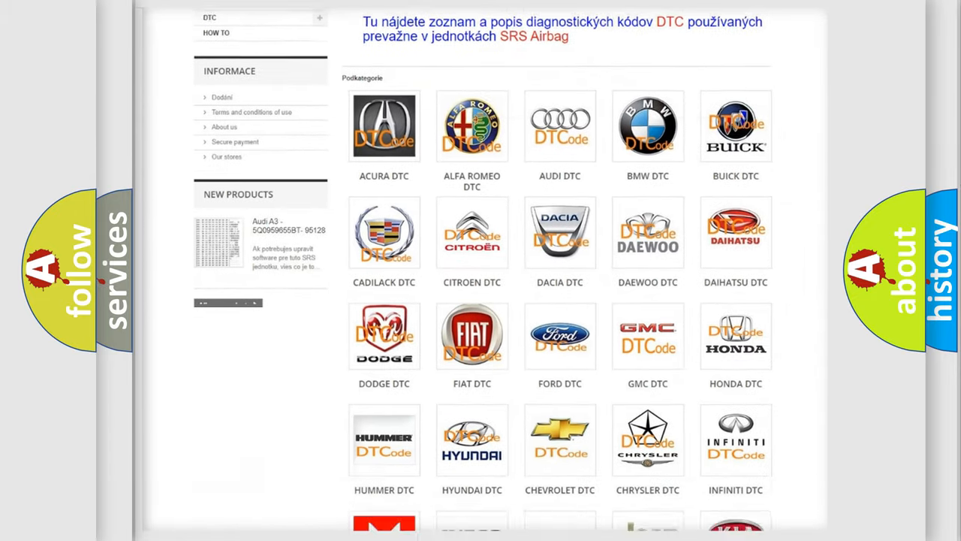
scroll(down, 3)
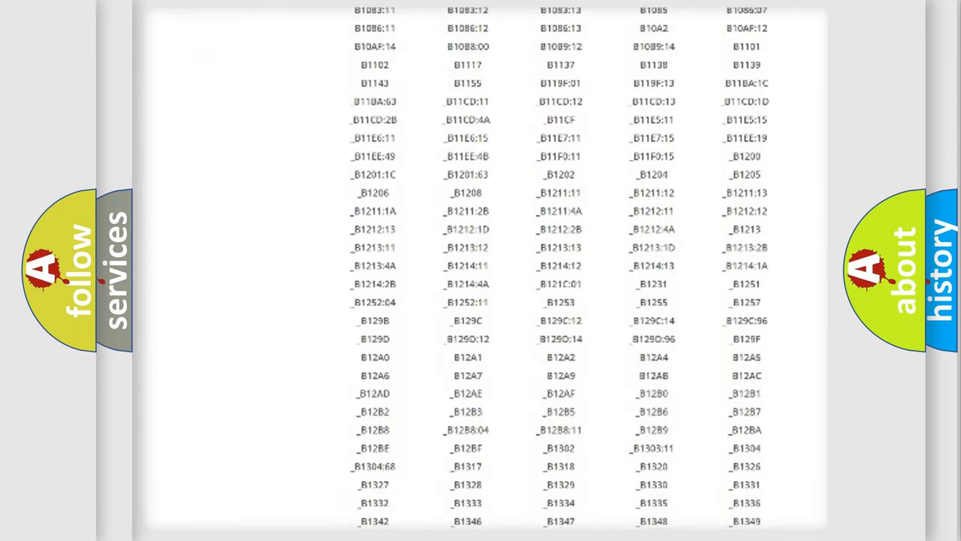
scroll(down, 3)
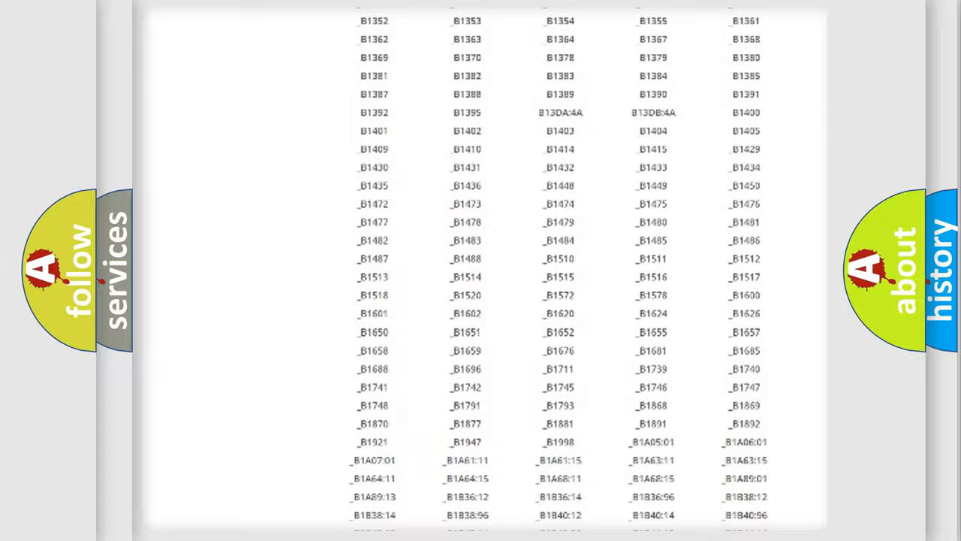